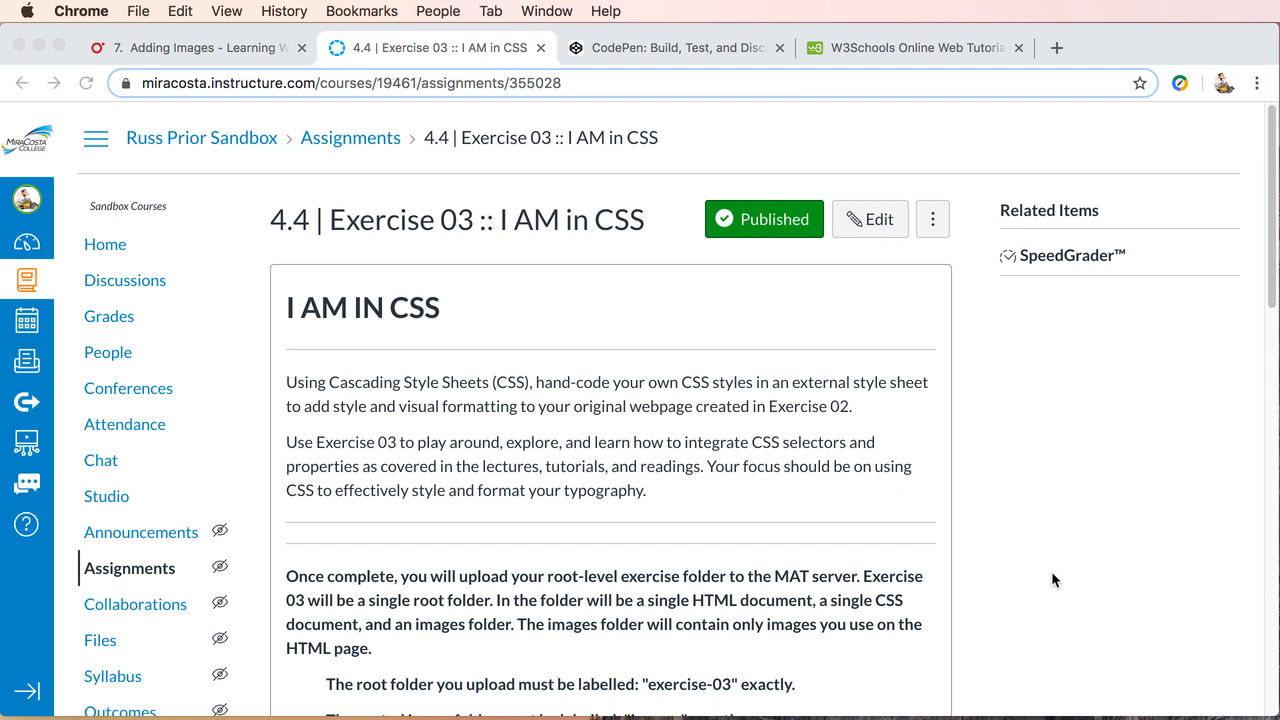
{"action": "mouse_move", "coordinate": [1050, 562]}
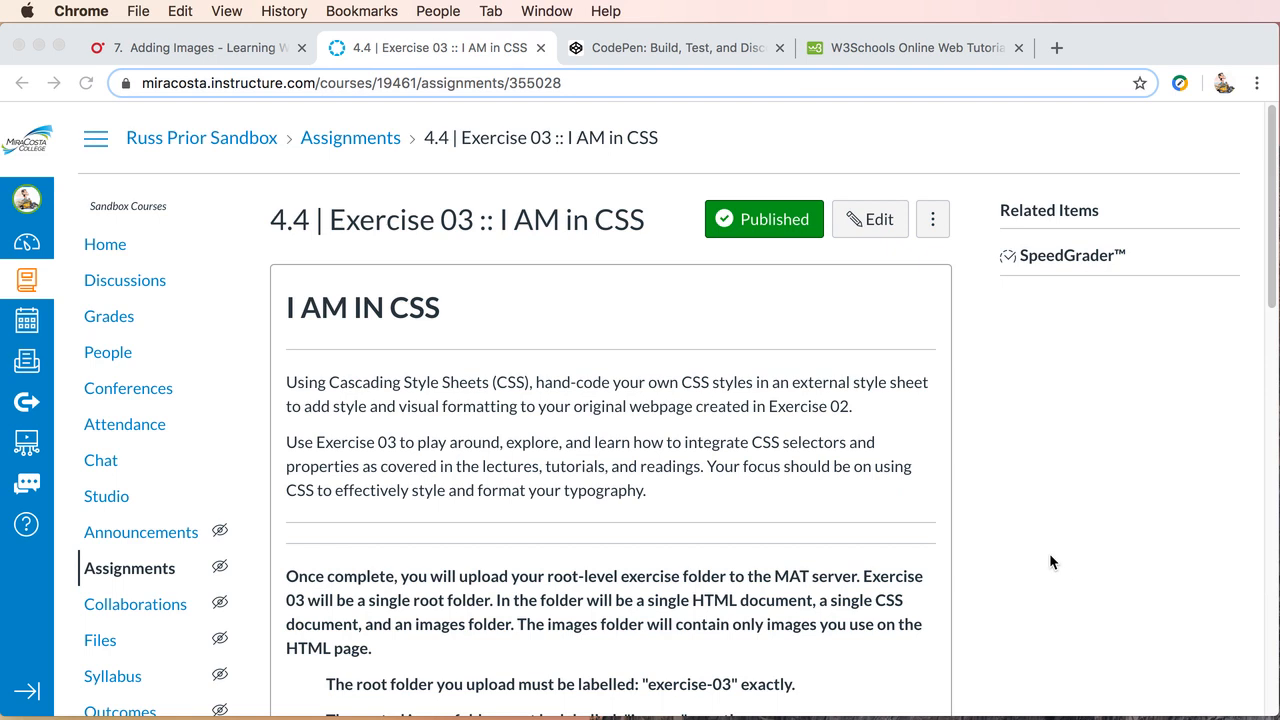
{"action": "mouse_move", "coordinate": [679, 67]}
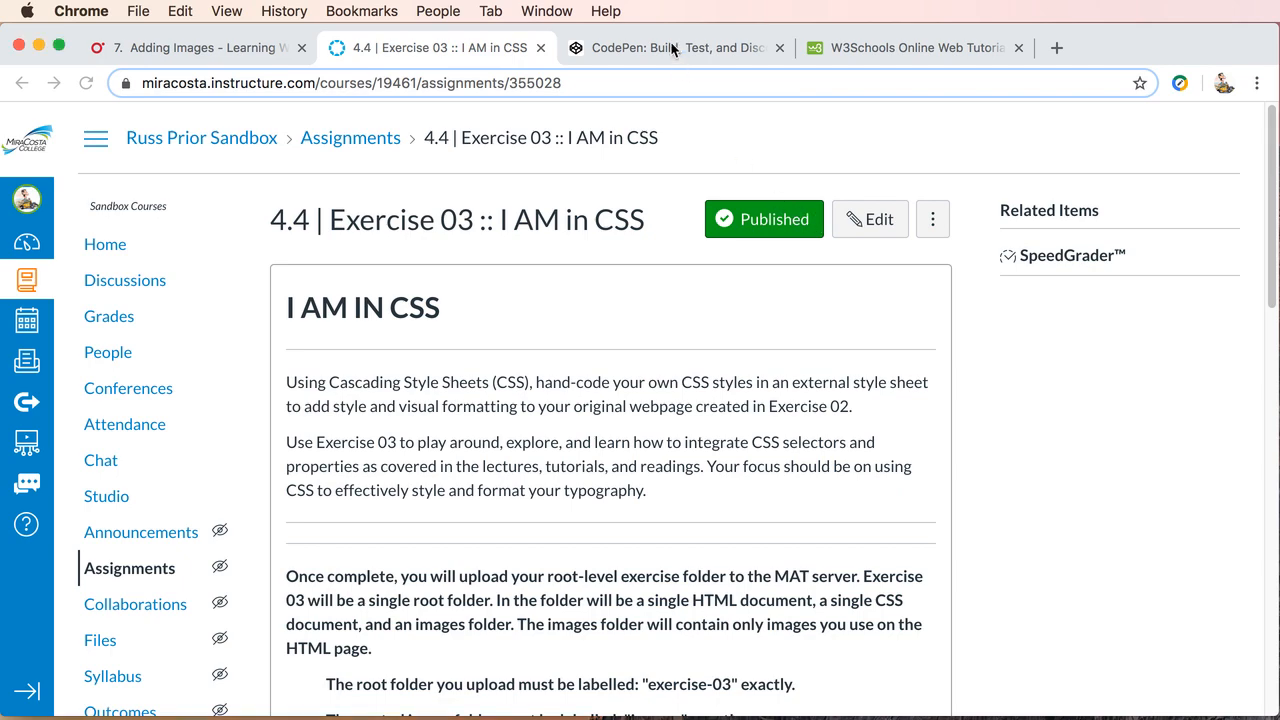
Step: Move between the CodePen and Exercise 03 assignment tabs, landing on CodePen's home dashboard
{"action": "left_click", "coordinate": [675, 47]}
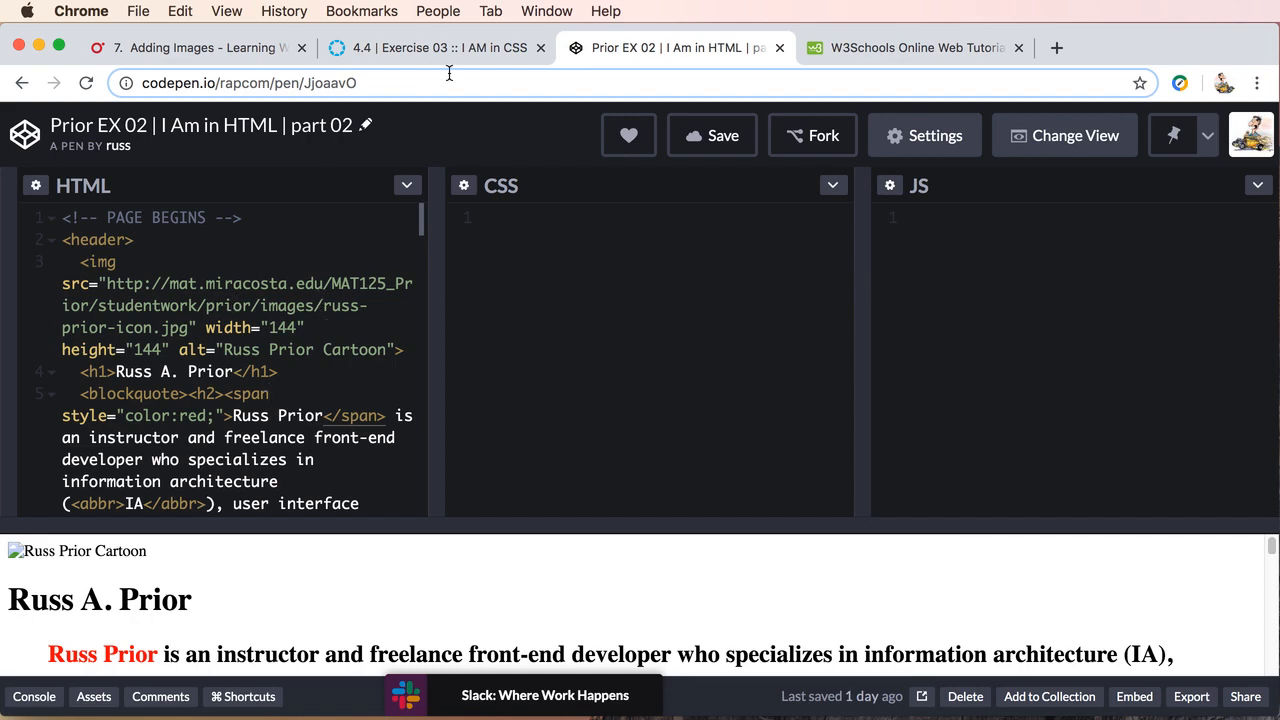
{"action": "left_click", "coordinate": [438, 47]}
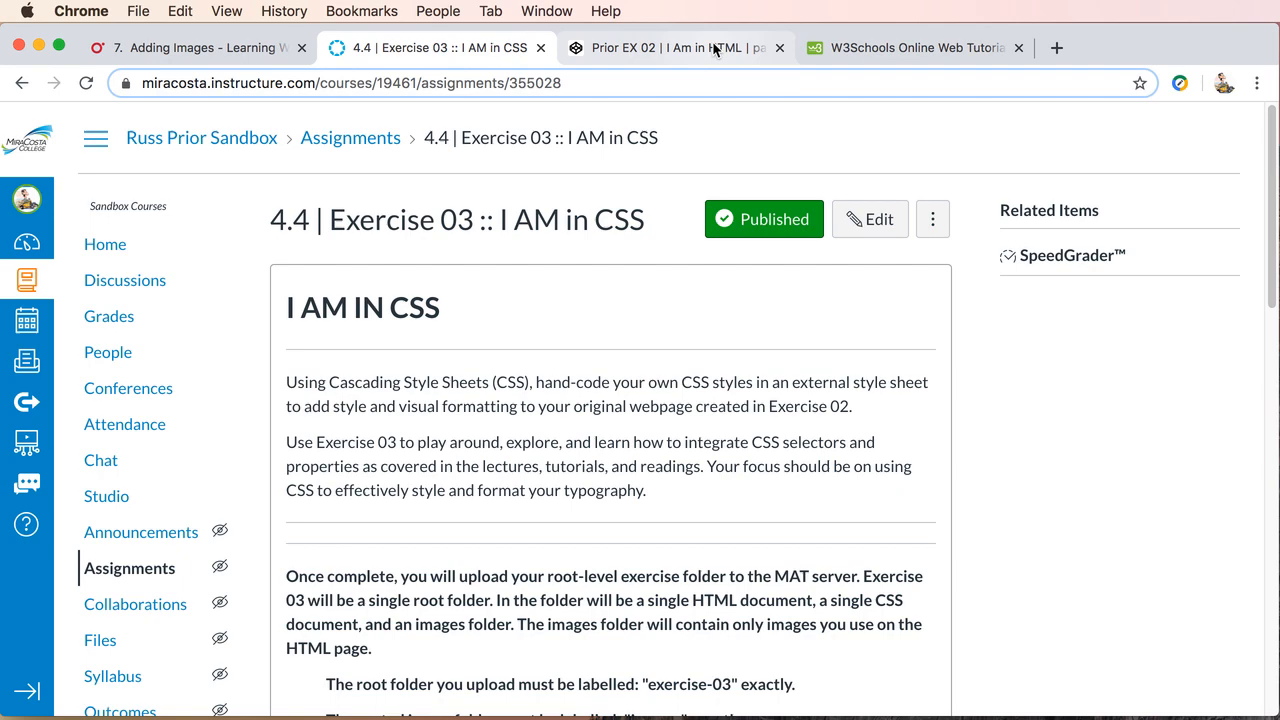
{"action": "left_click", "coordinate": [678, 47]}
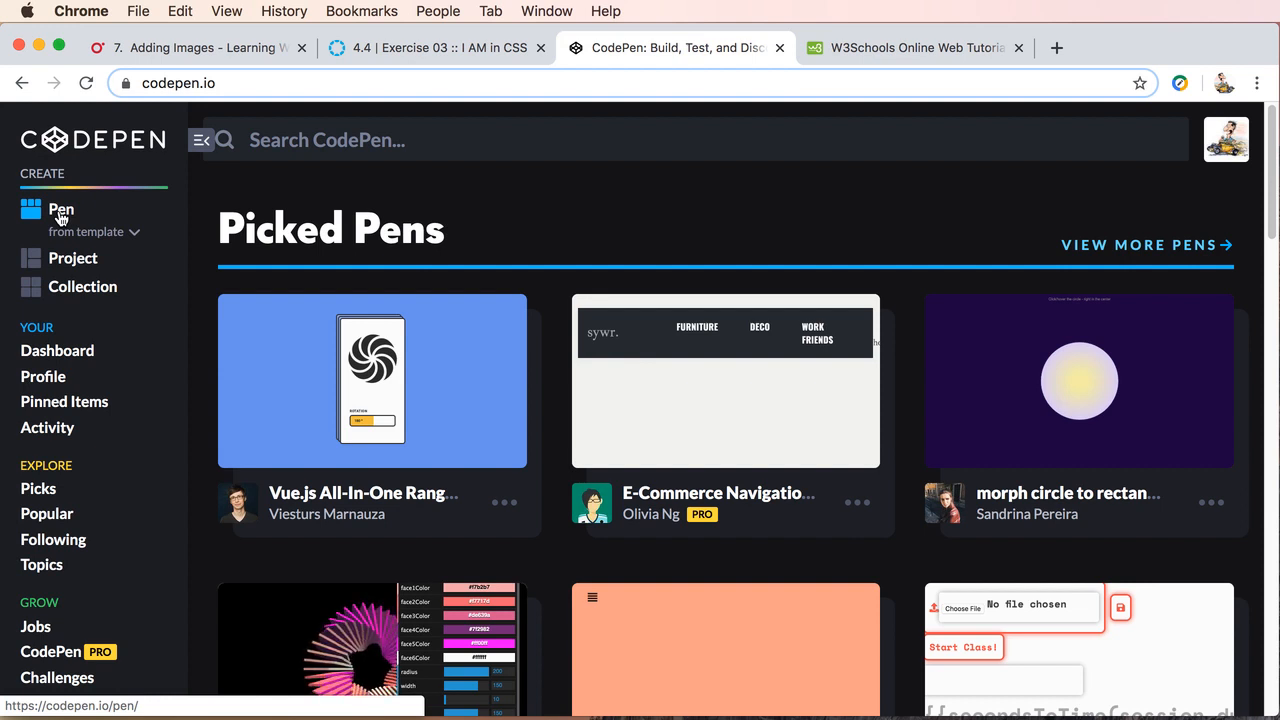
Step: Create a new untitled pen to hold the pasted Exercise 02 HTML
{"action": "left_click", "coordinate": [60, 210]}
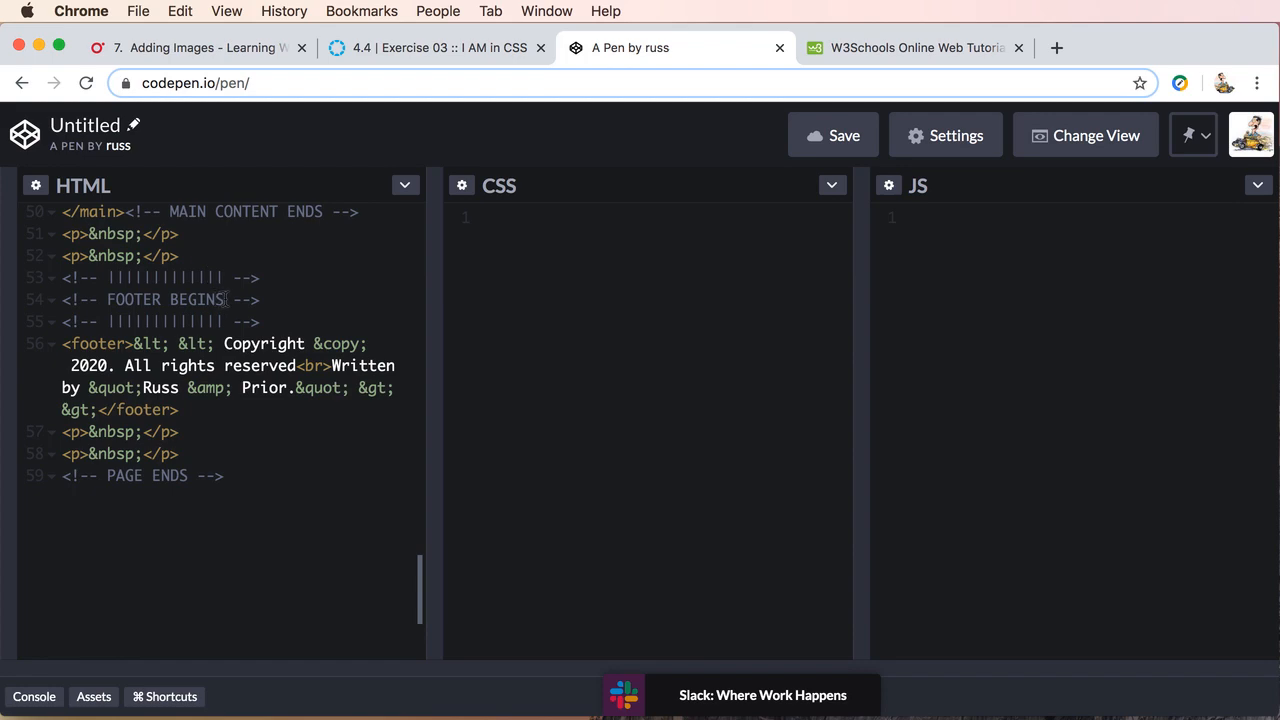
{"action": "mouse_move", "coordinate": [333, 489]}
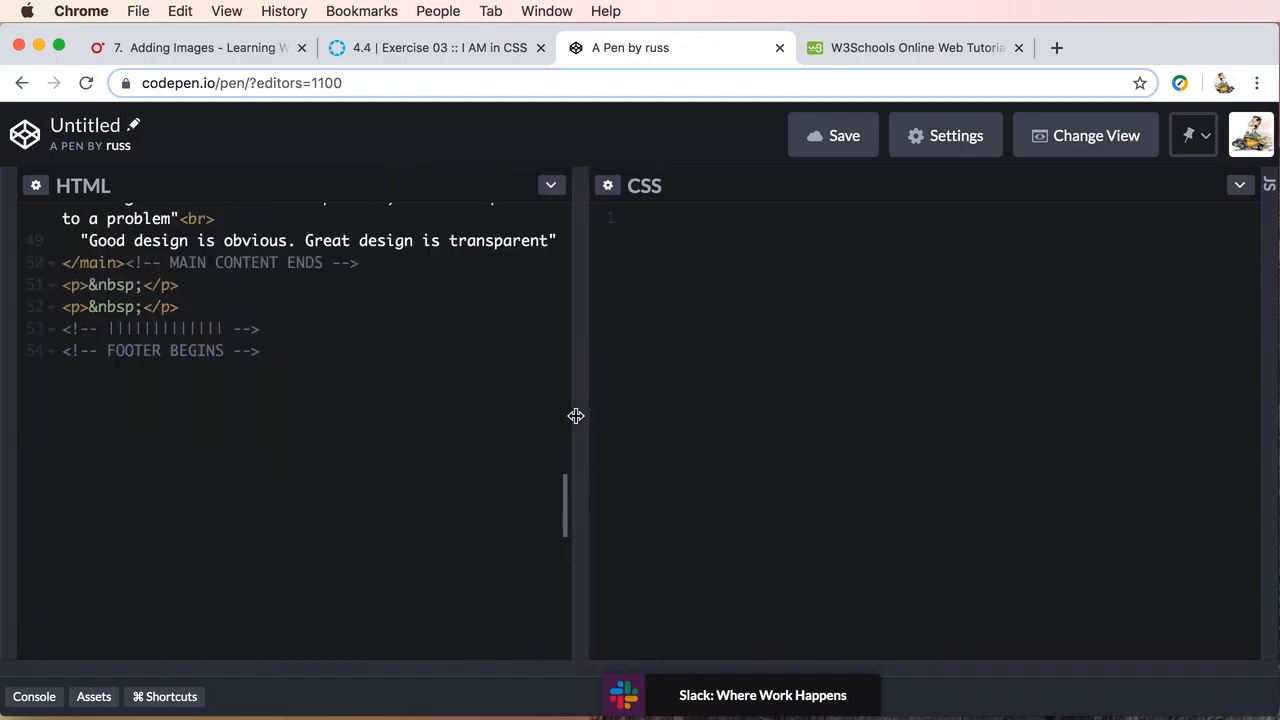
Step: Scroll the new pen's editors, then switch back to the Exercise 03 assignment tab
{"action": "scroll", "scroll_direction": "down", "scroll_amount": 3}
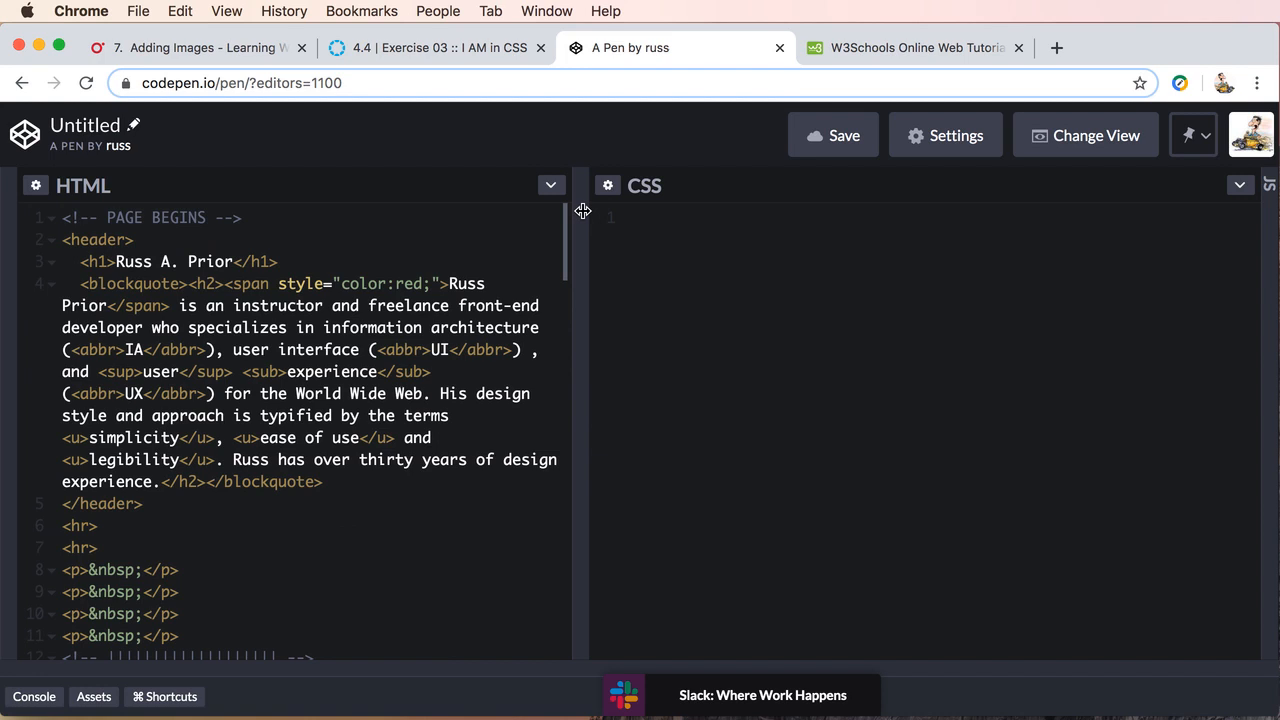
{"action": "mouse_move", "coordinate": [140, 135]}
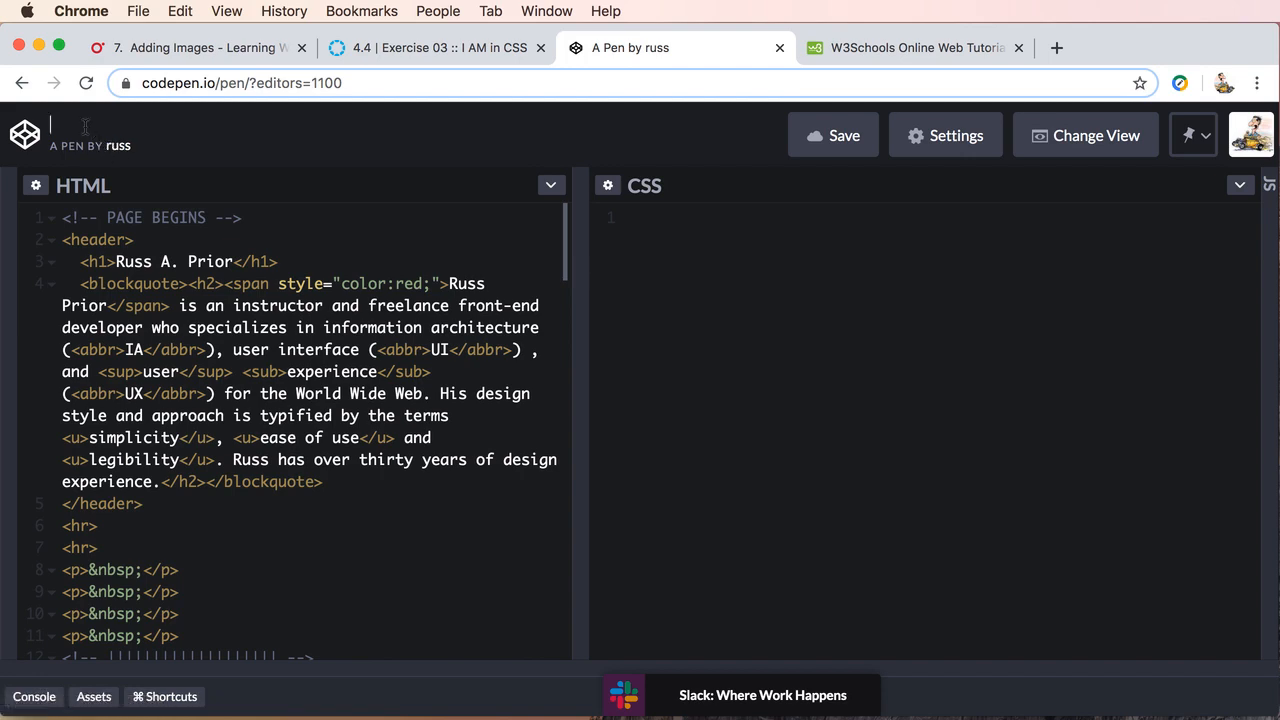
{"action": "left_click", "coordinate": [435, 47]}
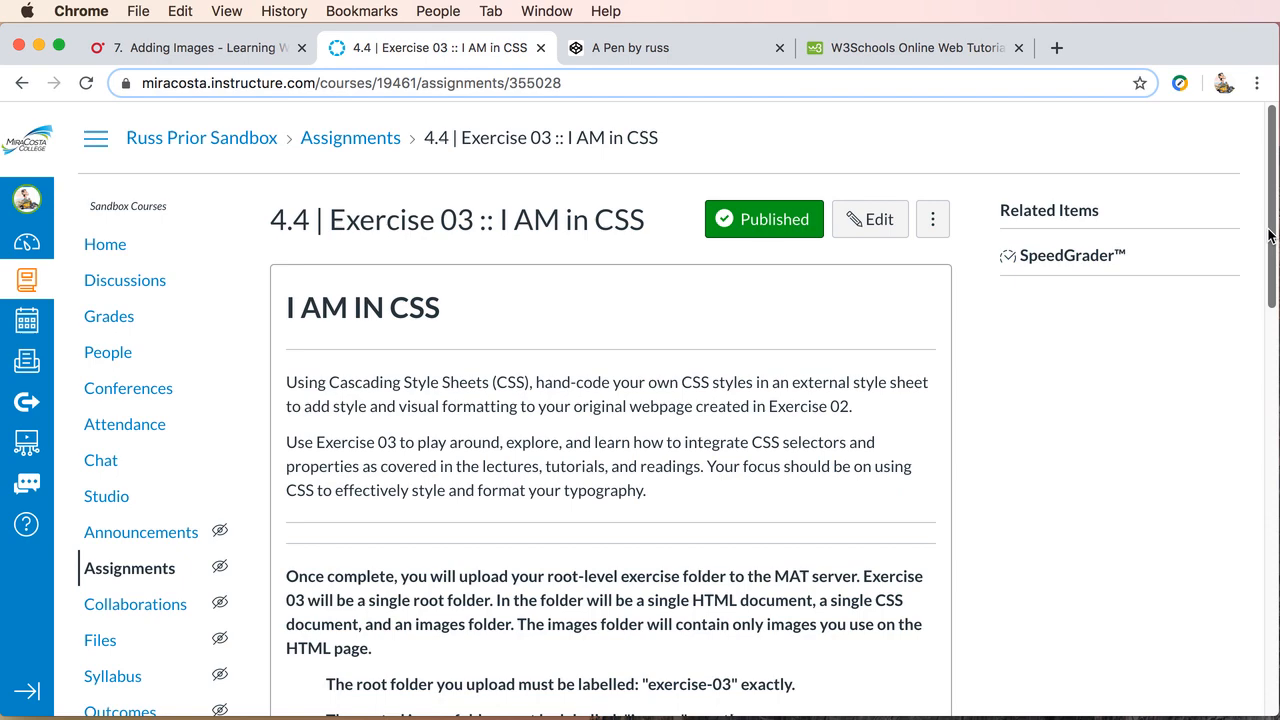
Step: Read the 'Update the title' instructions, then return to the untitled pen
{"action": "scroll", "scroll_direction": "down", "scroll_amount": 3}
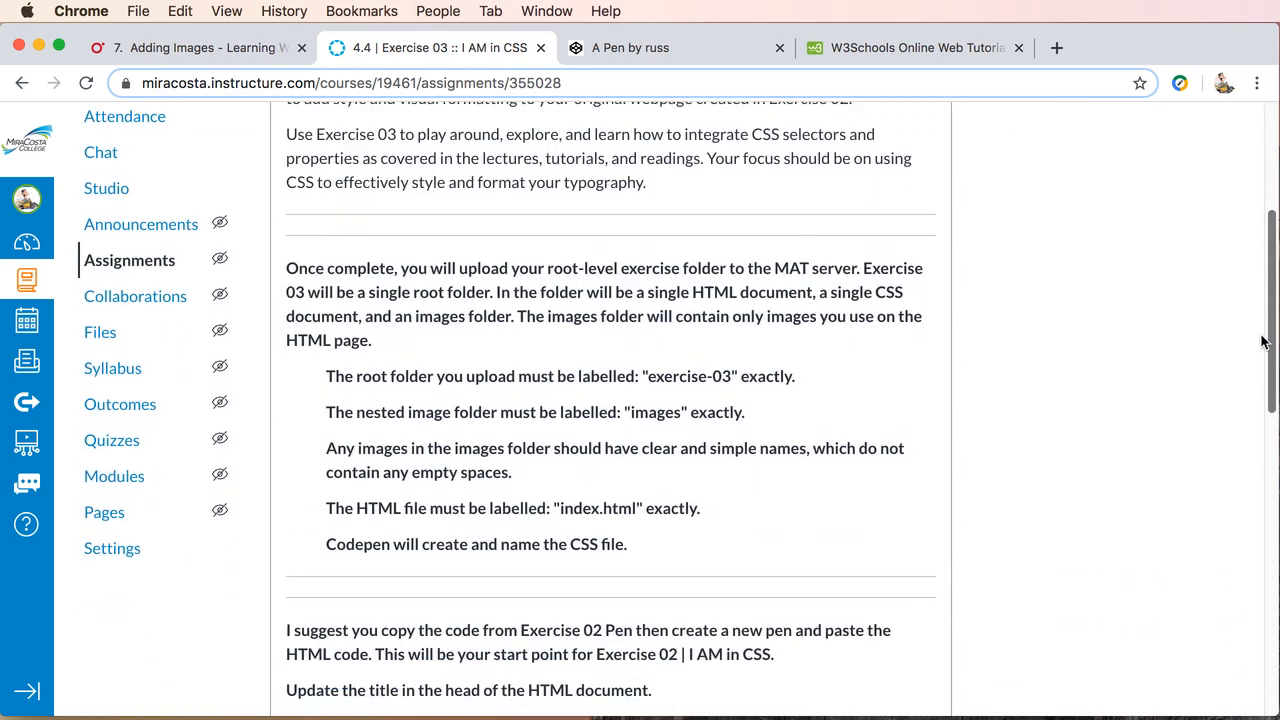
{"action": "scroll", "scroll_direction": "down", "scroll_amount": 3}
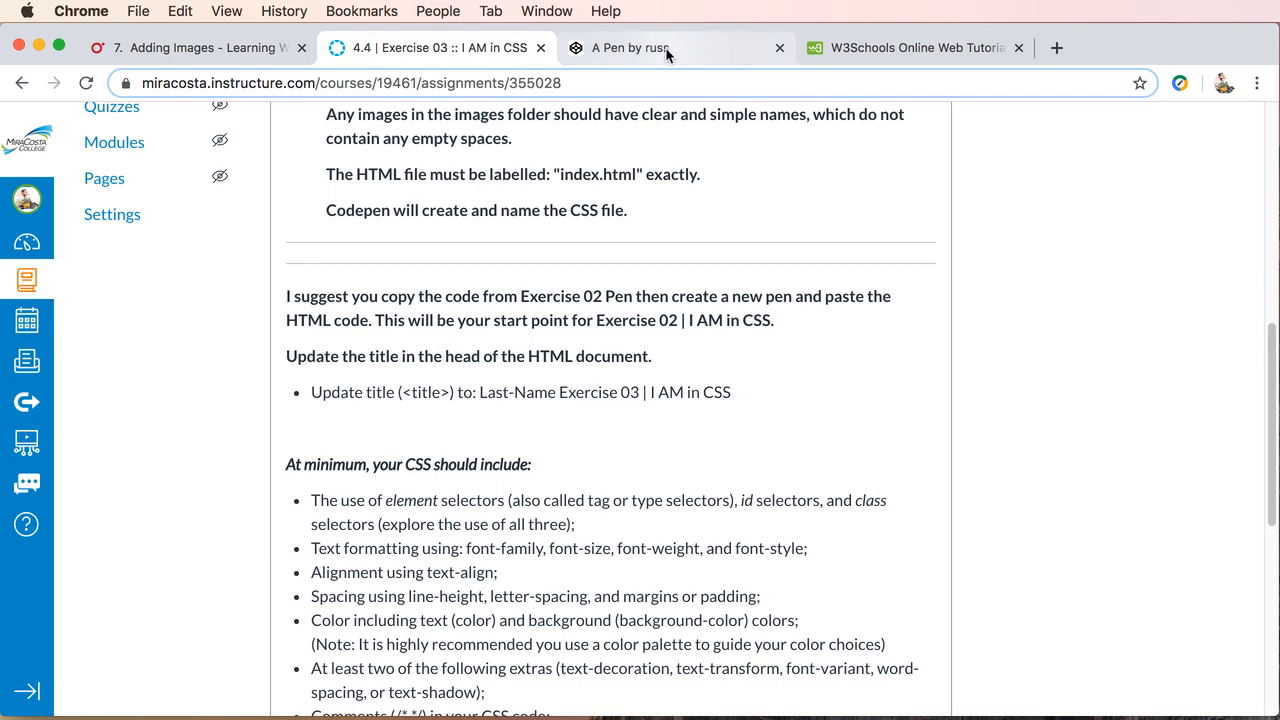
{"action": "left_click", "coordinate": [630, 47]}
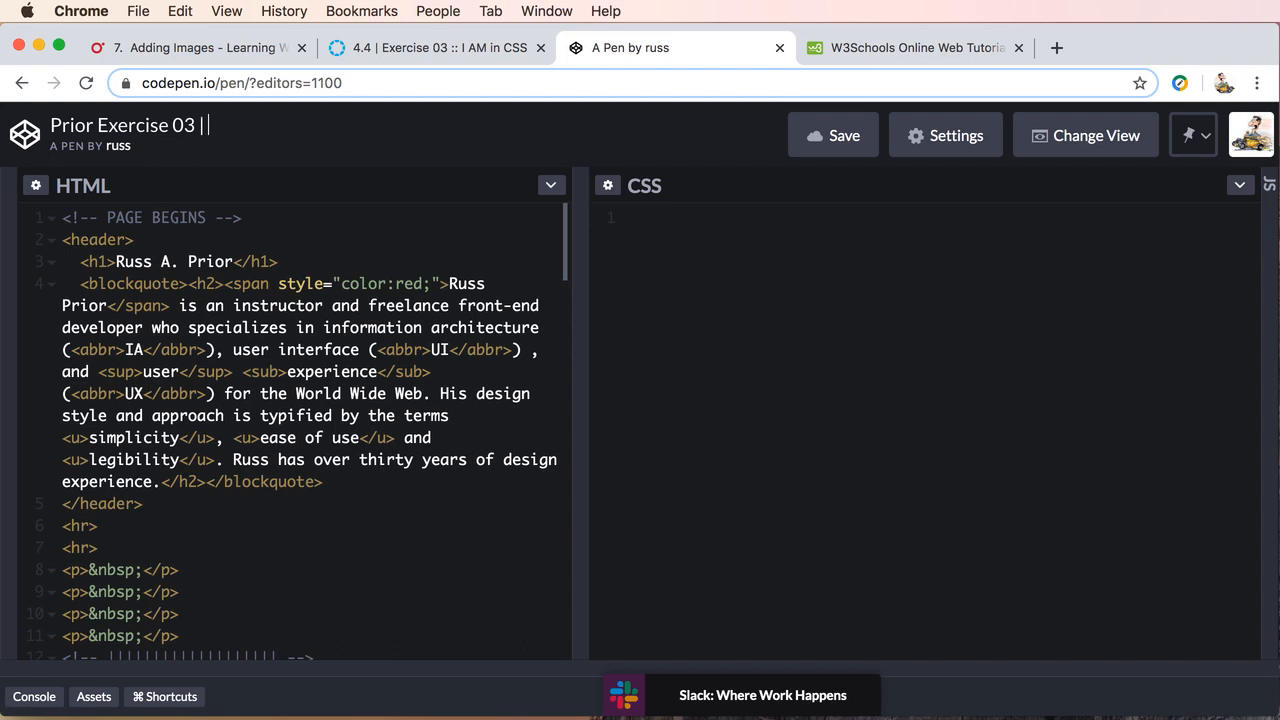
Step: Finish the title with 'I AM' so it reads 'Prior Exercise 03 | I AM in CSS'
{"action": "type", "text": "I AM in CSS"}
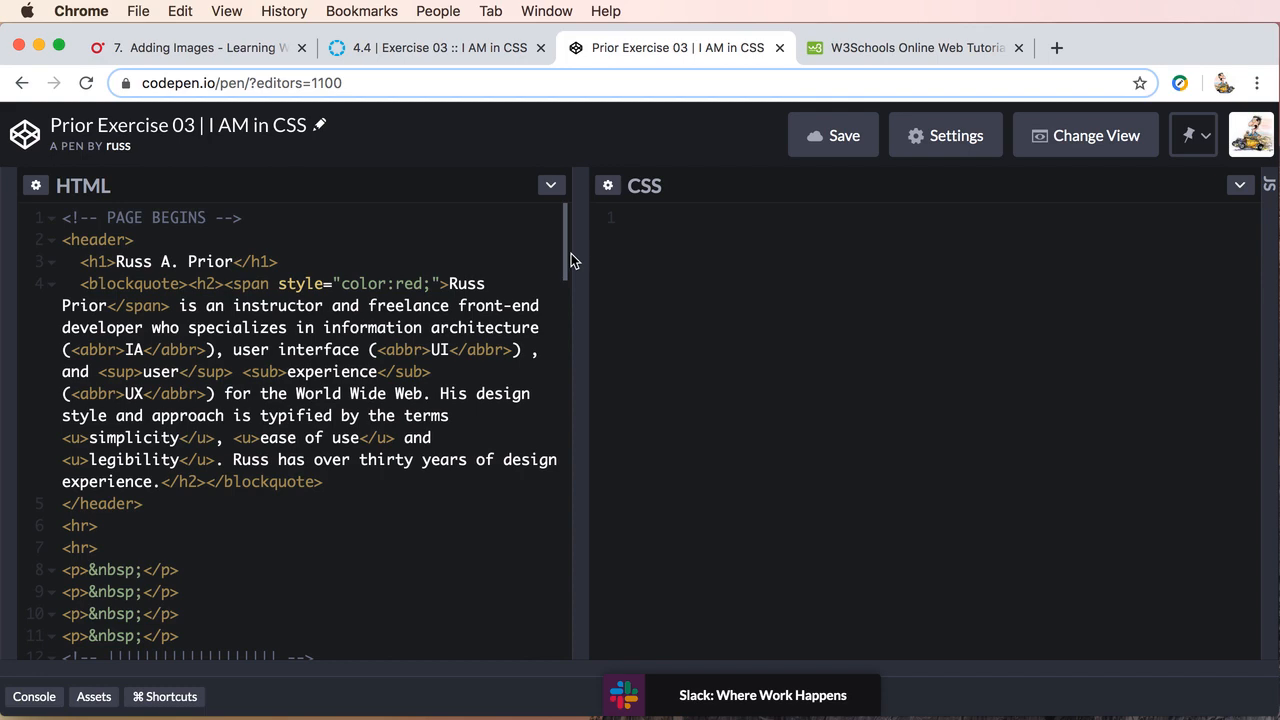
{"action": "scroll", "scroll_direction": "down", "scroll_amount": 3}
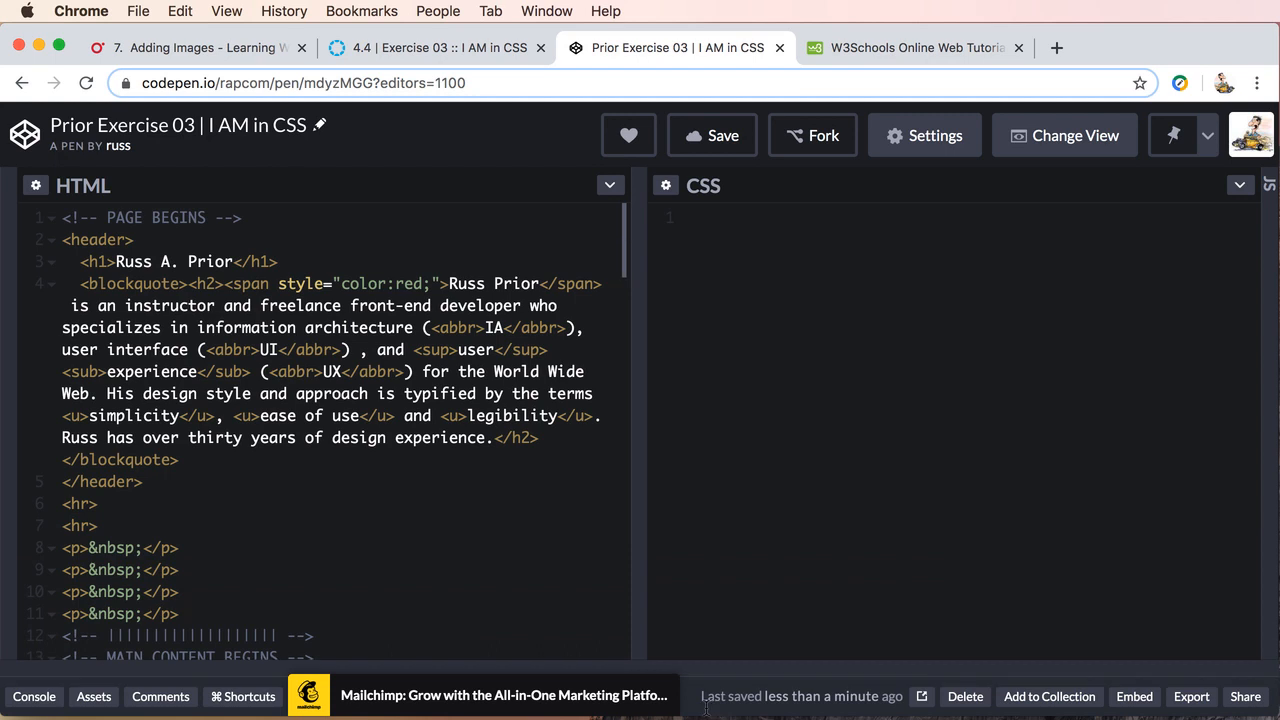
{"action": "mouse_move", "coordinate": [744, 397]}
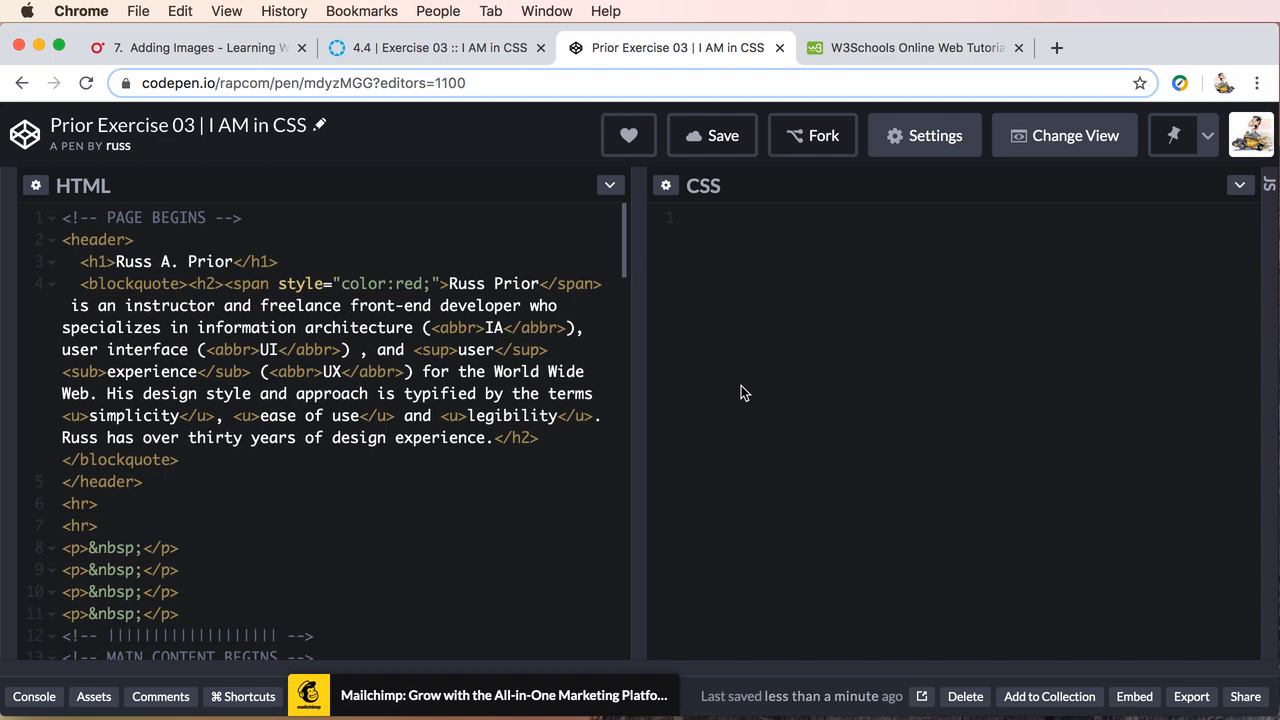
{"action": "mouse_move", "coordinate": [752, 392]}
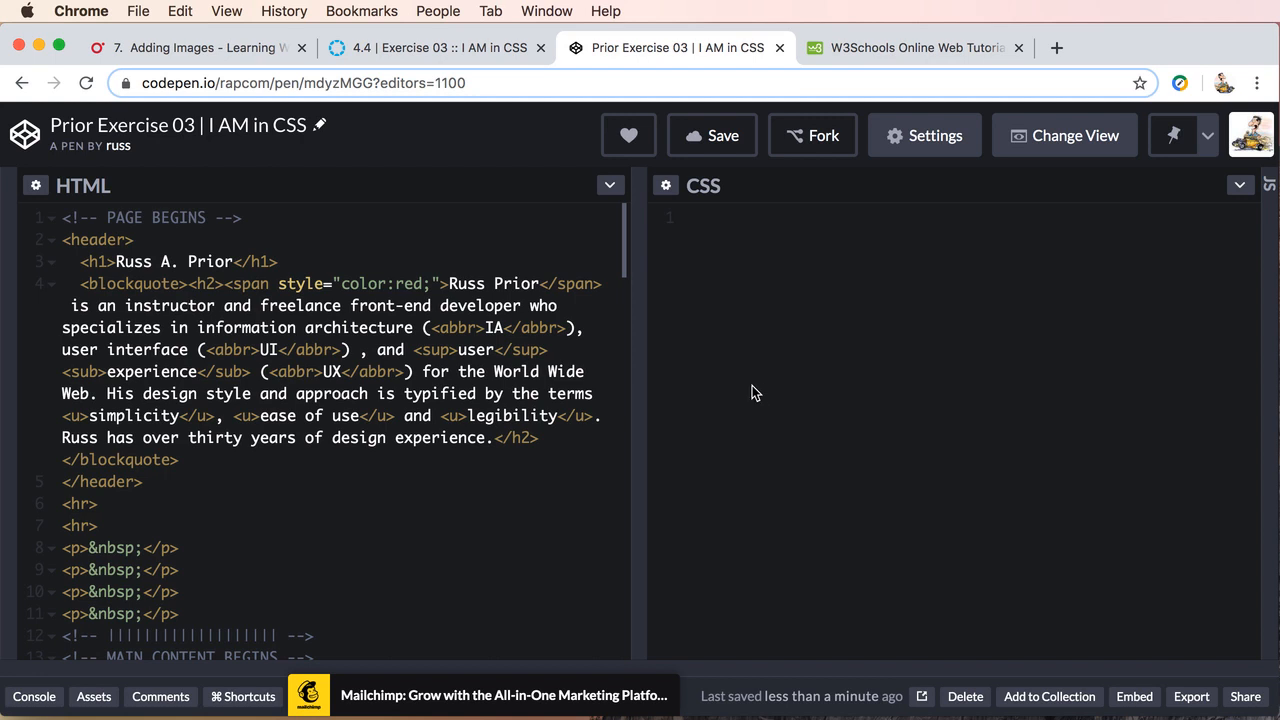
{"action": "mouse_move", "coordinate": [762, 382]}
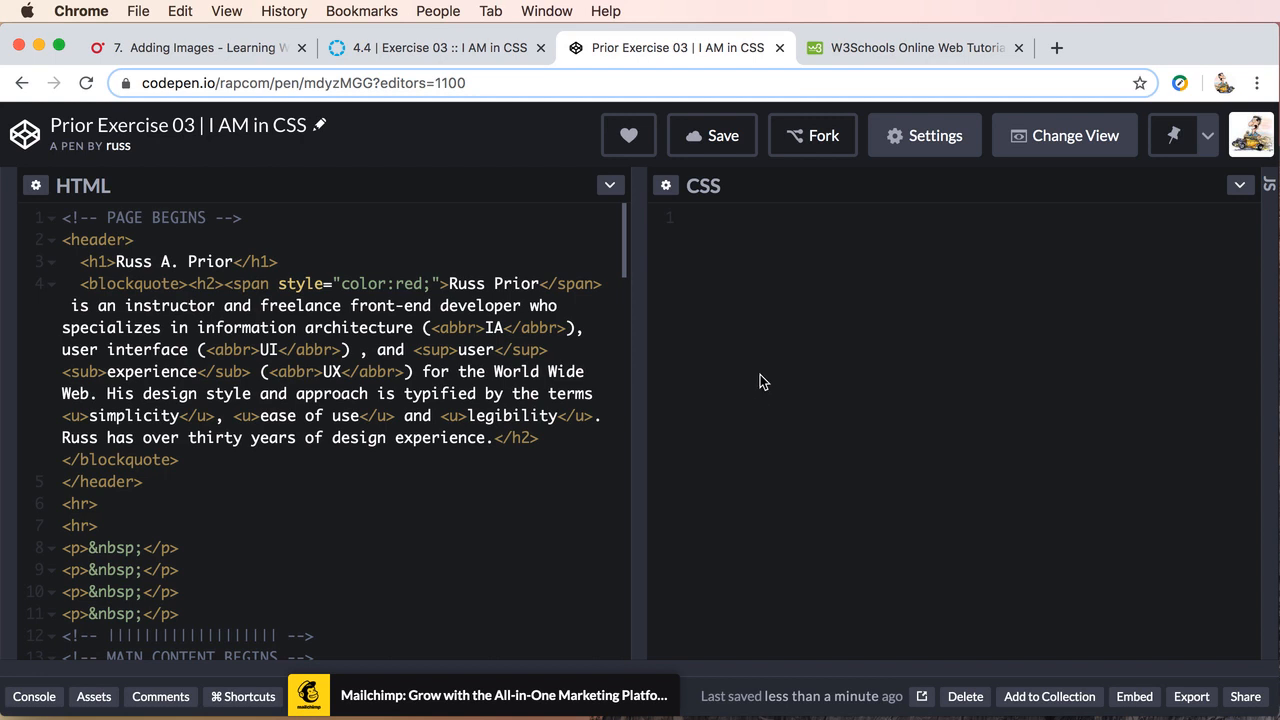
{"action": "mouse_move", "coordinate": [889, 670]}
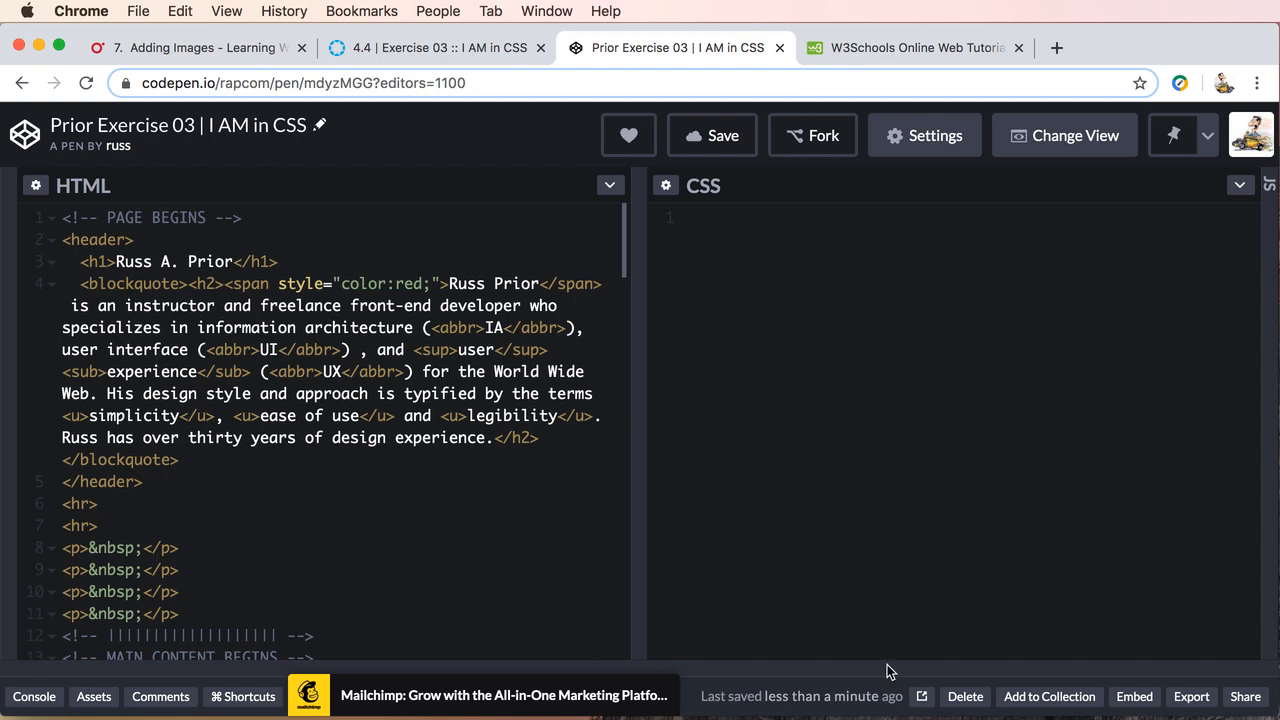